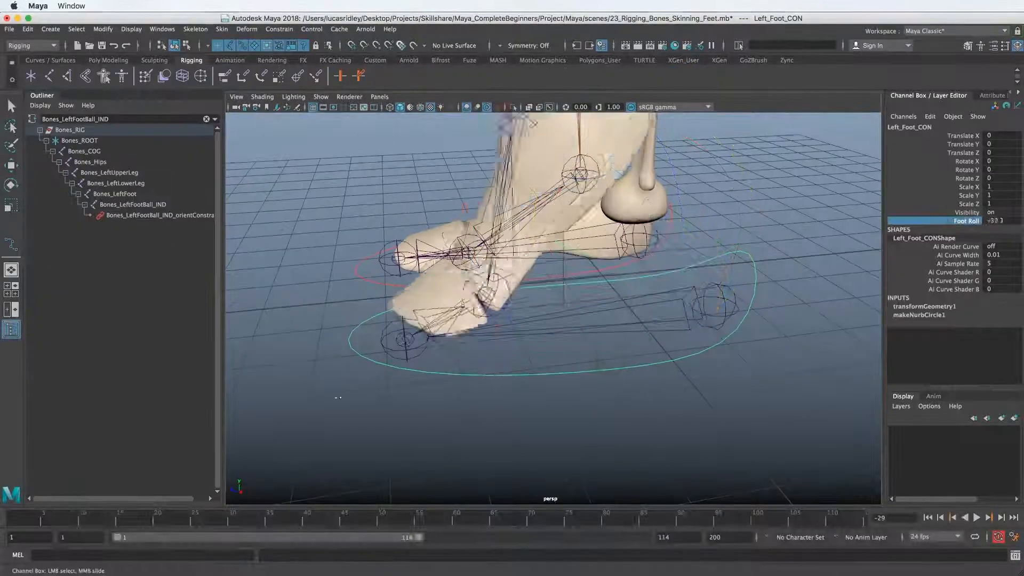
# Step: Undo the last foot roll adjustment on Left_Foot_CON
pyautogui.press('cmd+z')
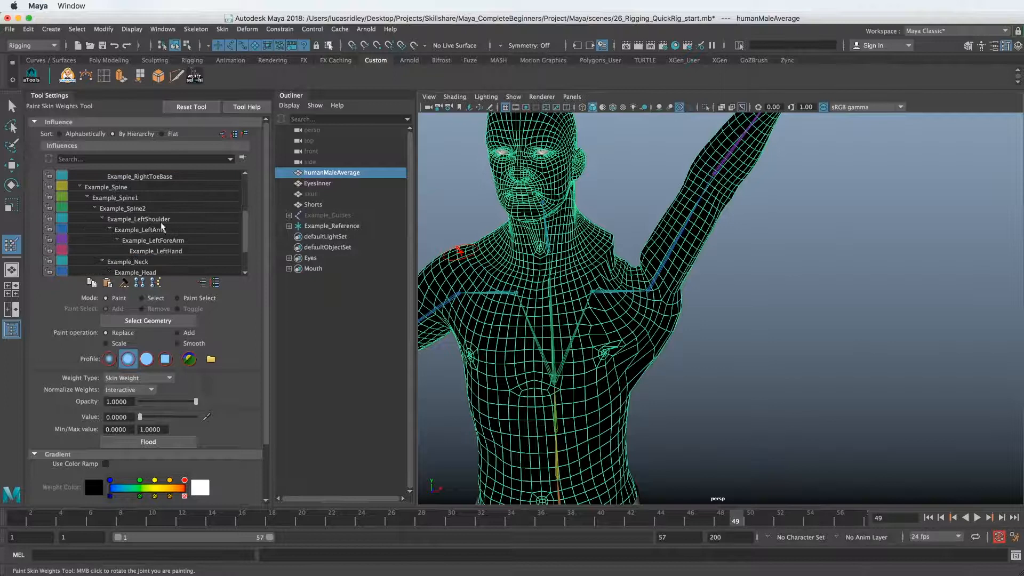
# Step: Select the Example_LeftShoulder influence to display its skin weights on the shoulder mesh
pyautogui.click(139, 218)
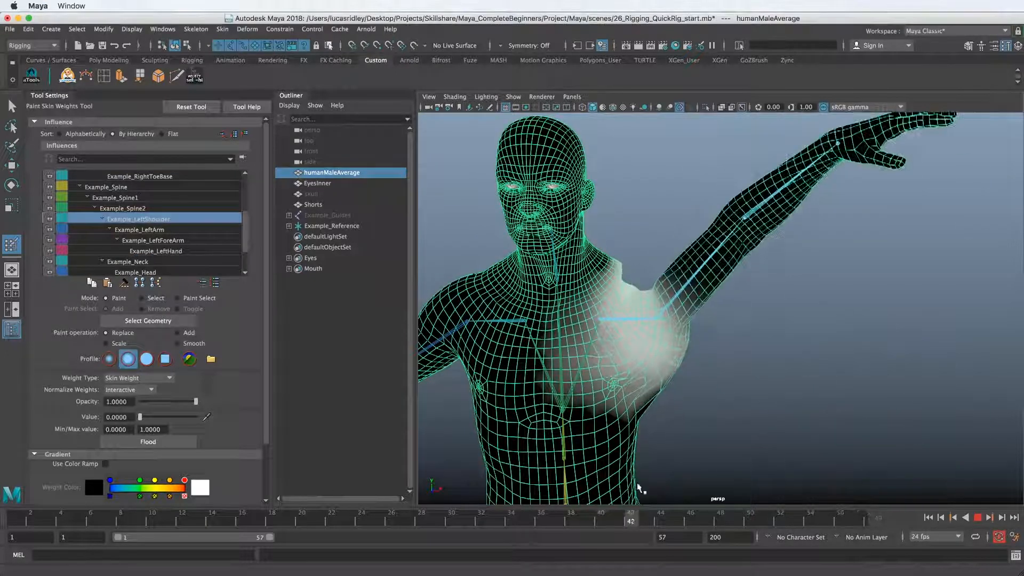